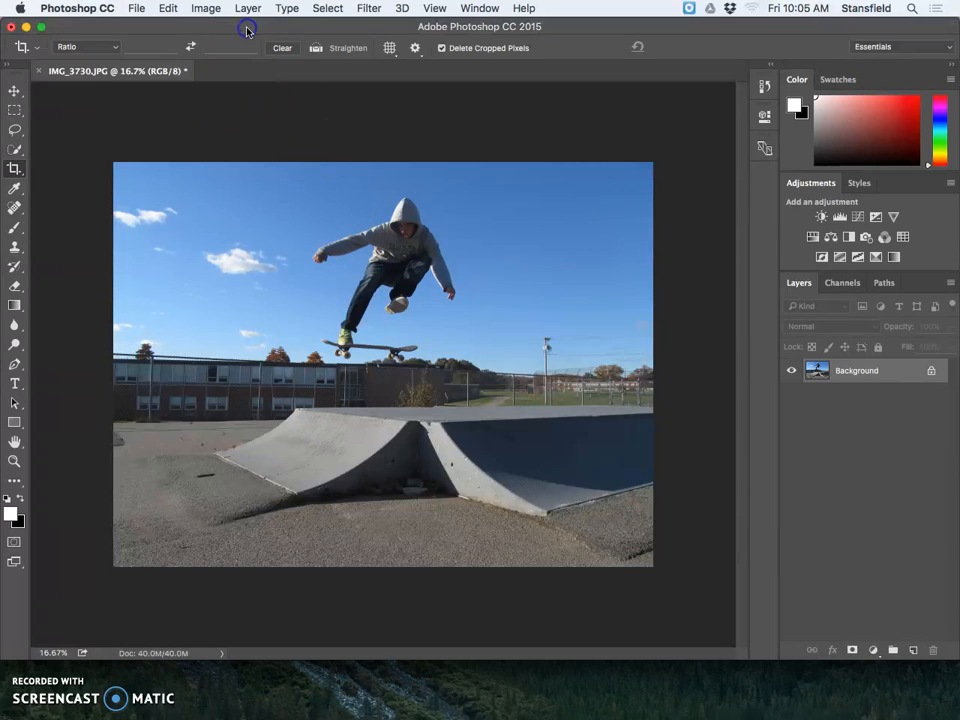
mouse_move(205, 8)
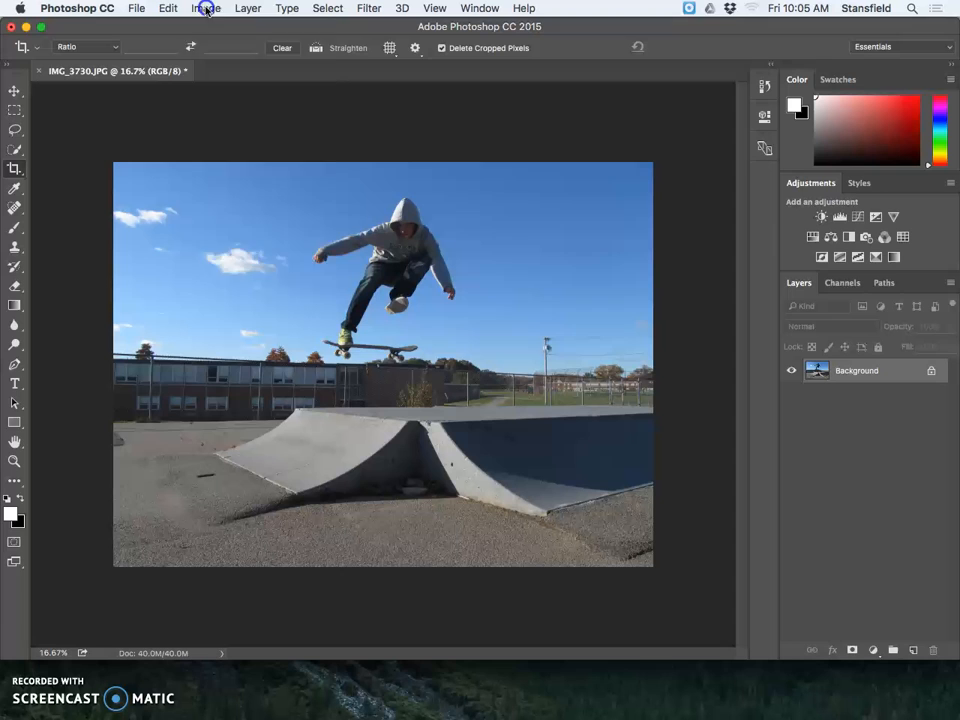
- Open the Image menu to reach the Image Size command
click(206, 8)
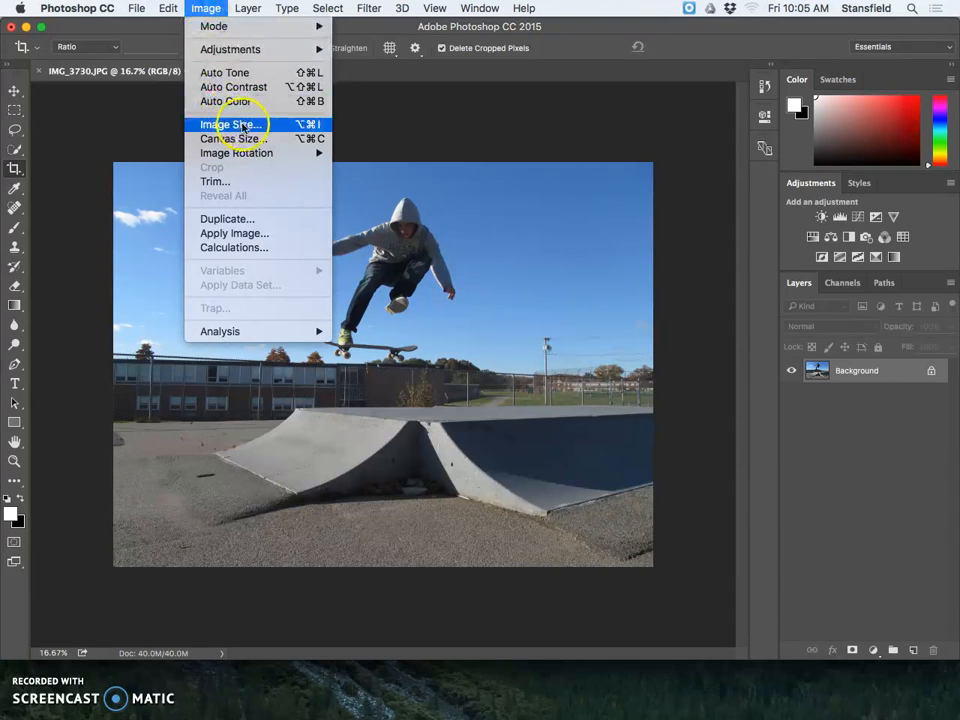
- In Image Size, switch dimensions to Pixels and select the resolution and width values
click(232, 124)
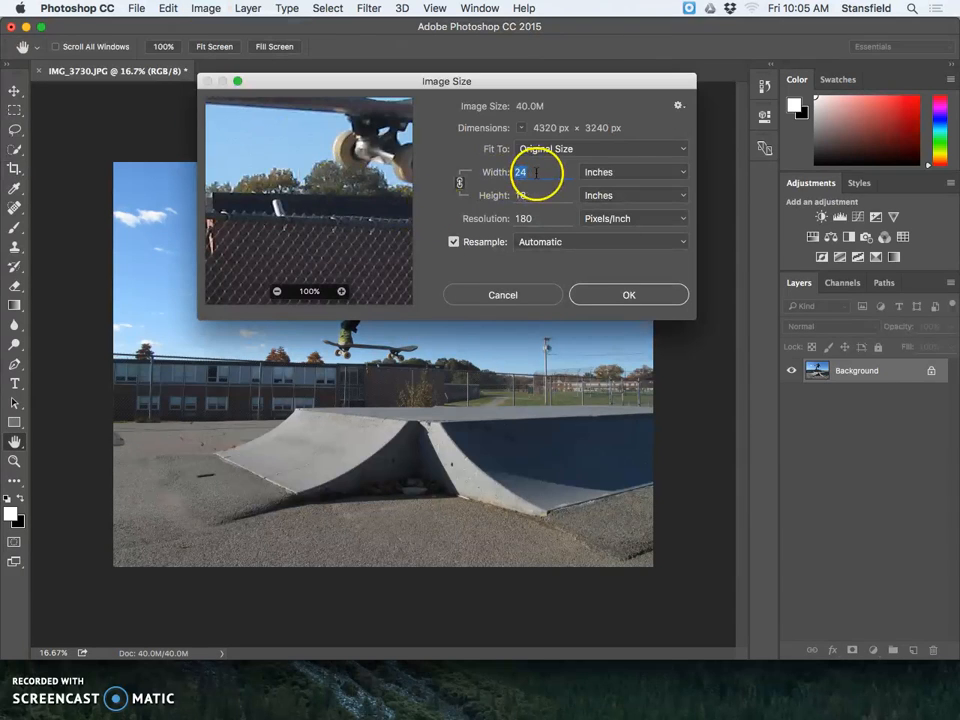
click(634, 171)
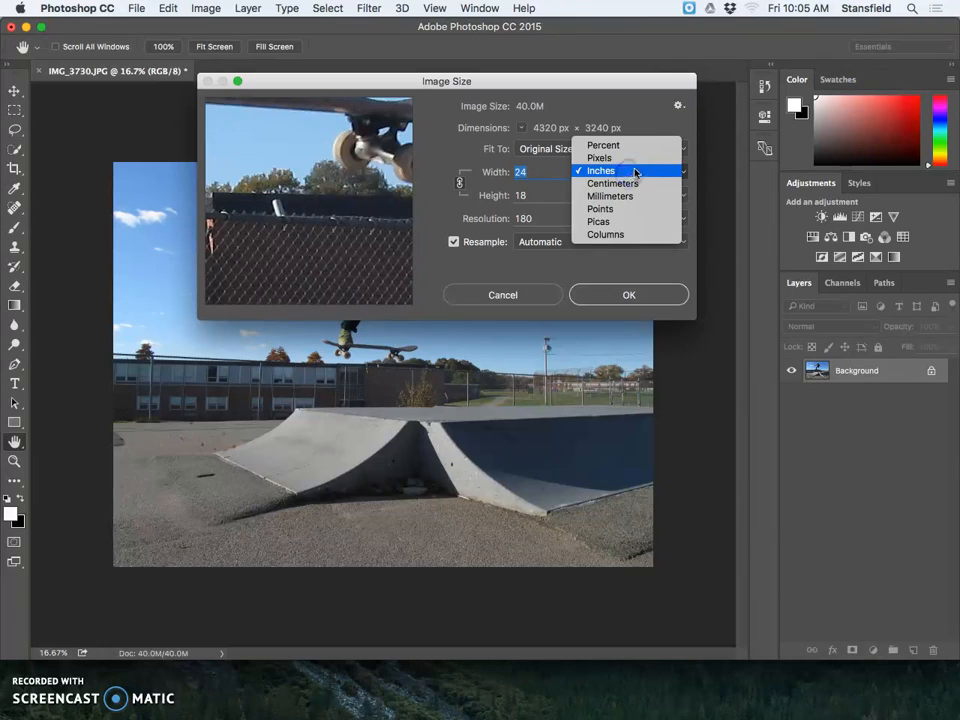
click(598, 158)
text(1000)
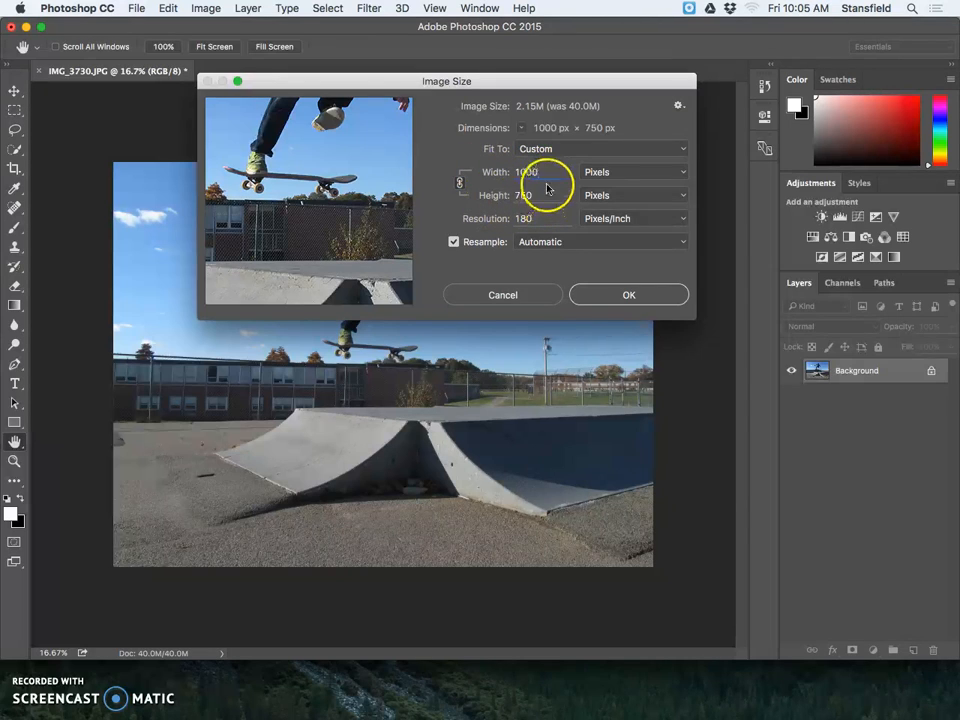
click(540, 171)
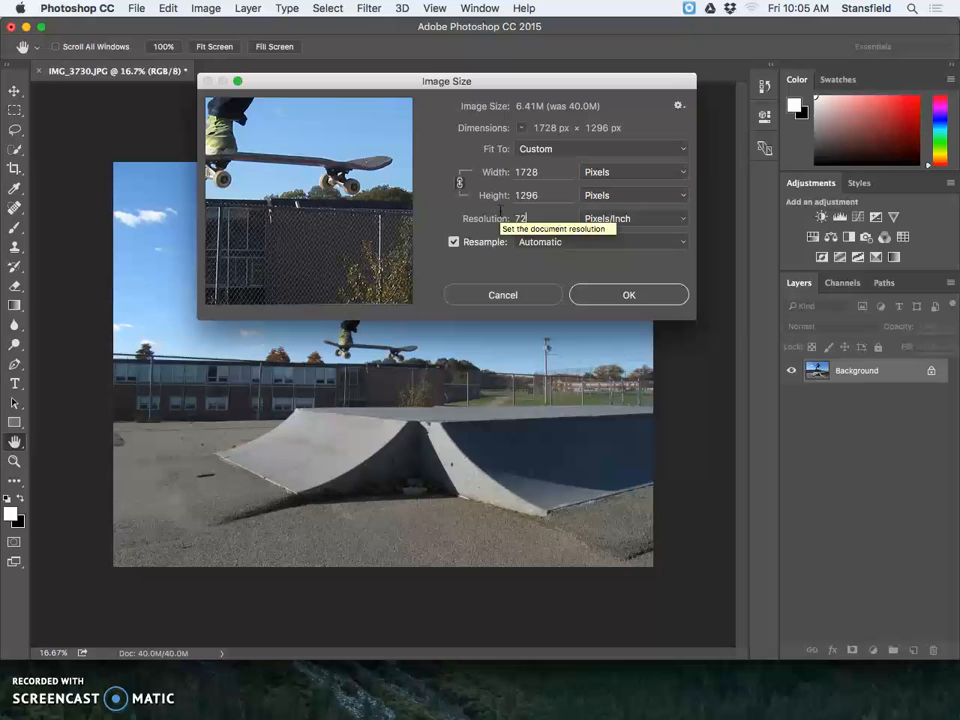
mouse_move(349, 95)
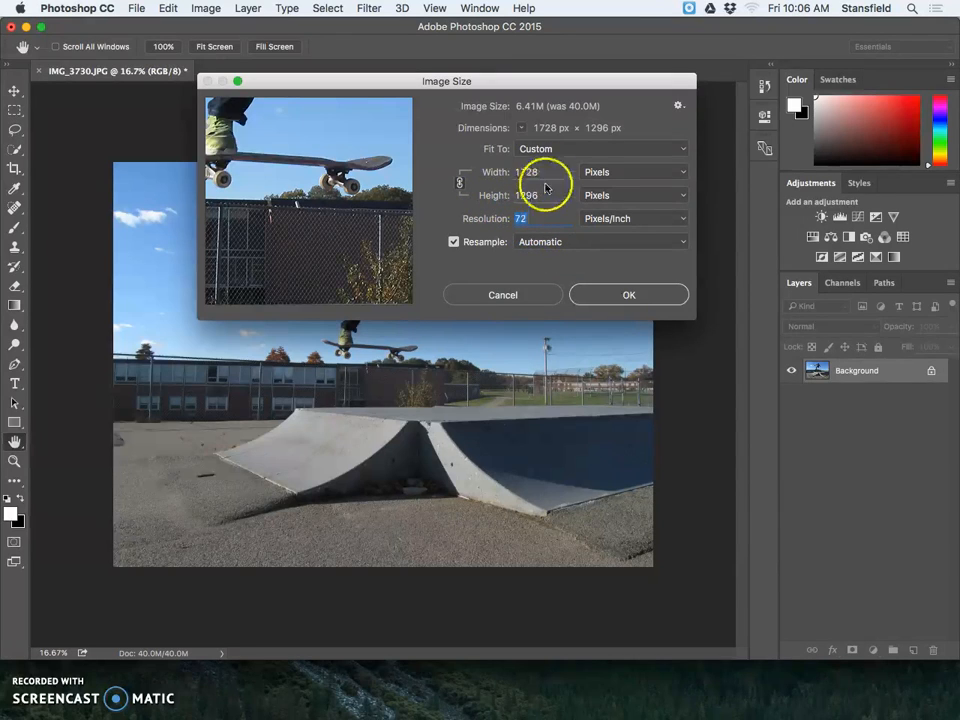
triple_click(540, 171)
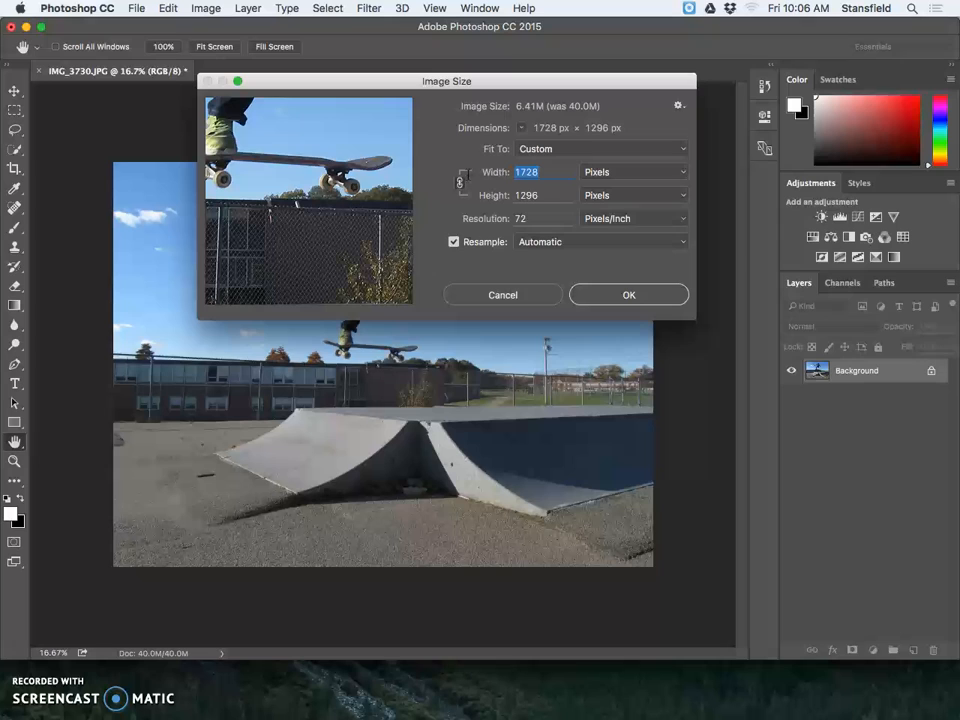
mouse_move(502, 294)
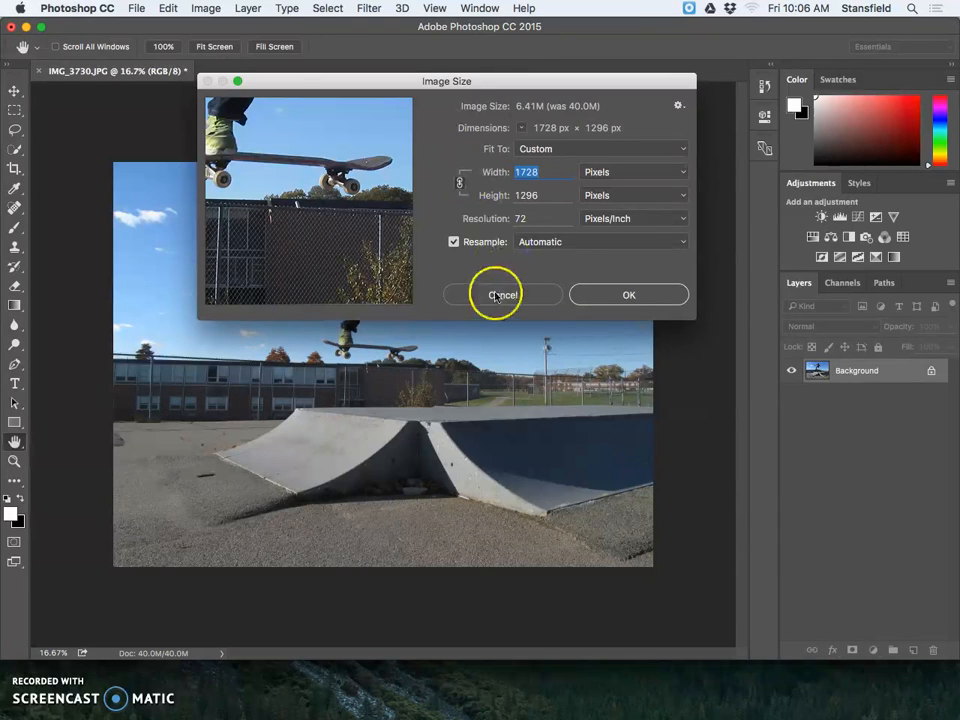
- Redo Image Size in pixels and apply the 1000 × 750 px, 72 ppi resize
click(205, 8)
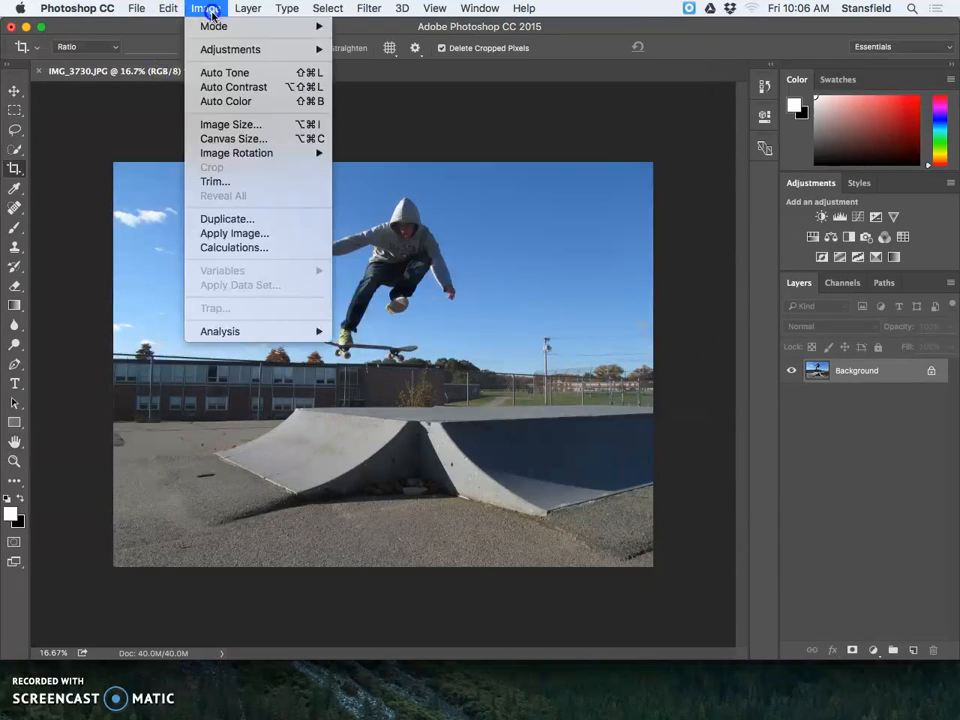
click(230, 124)
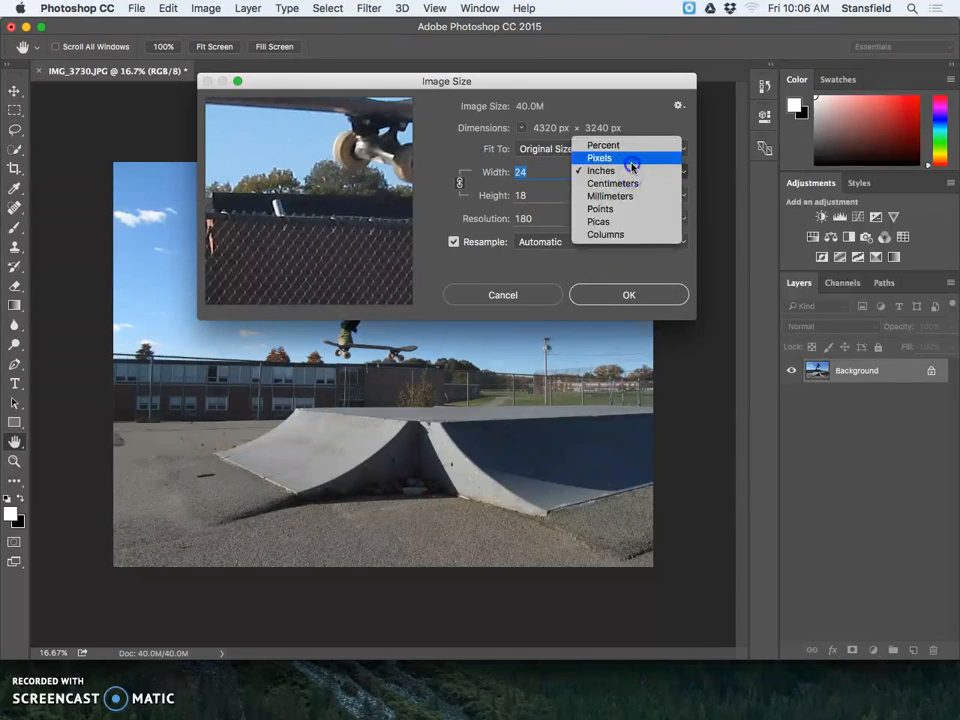
click(599, 158)
text(1000)
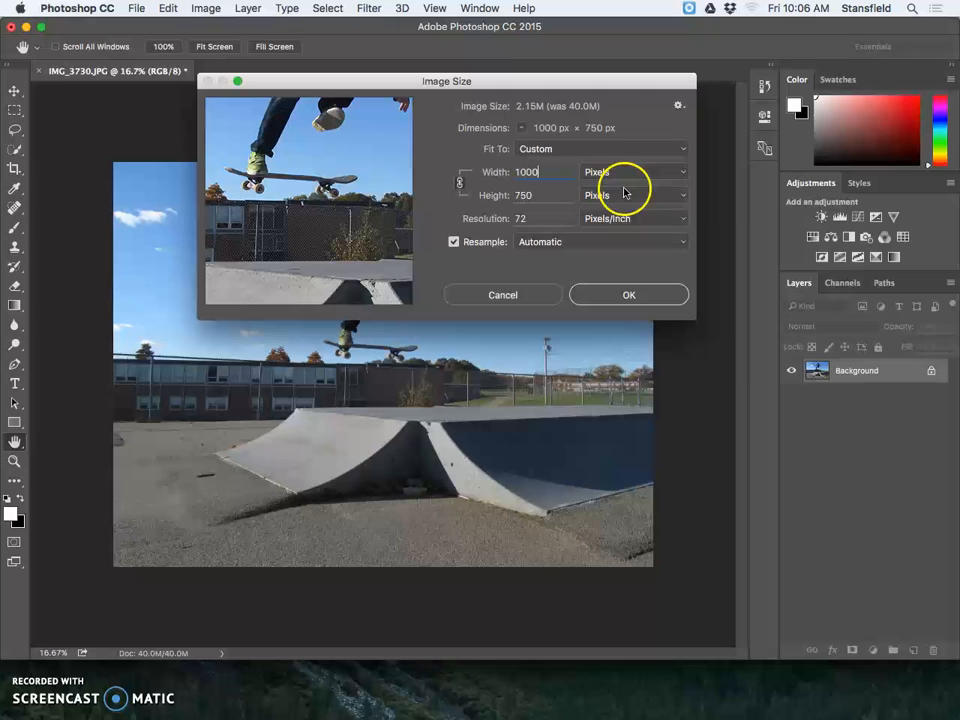
click(629, 294)
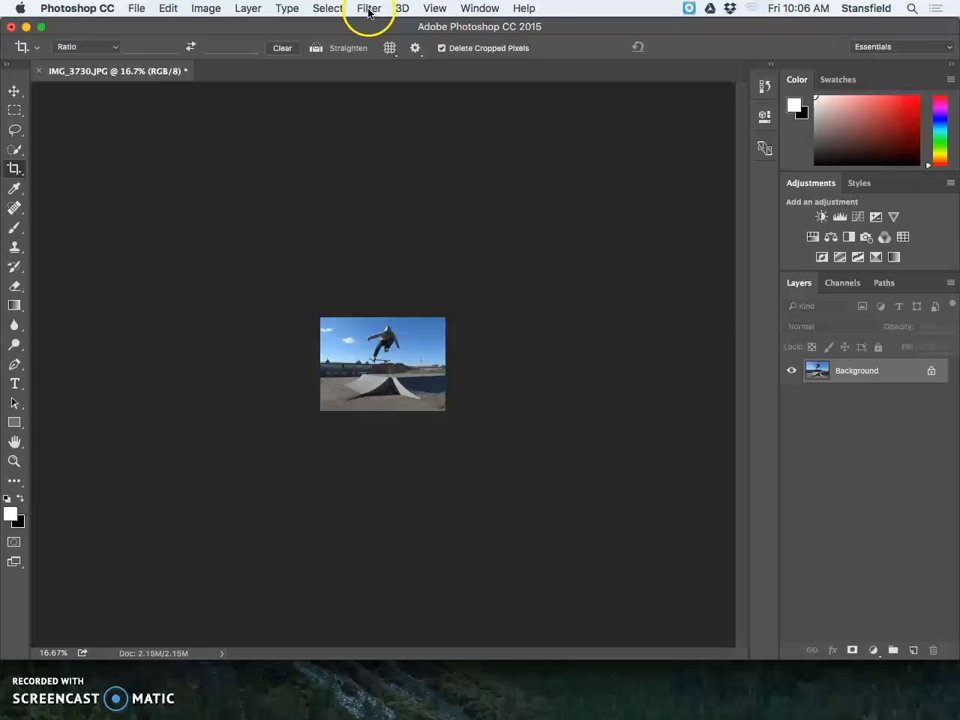
click(434, 8)
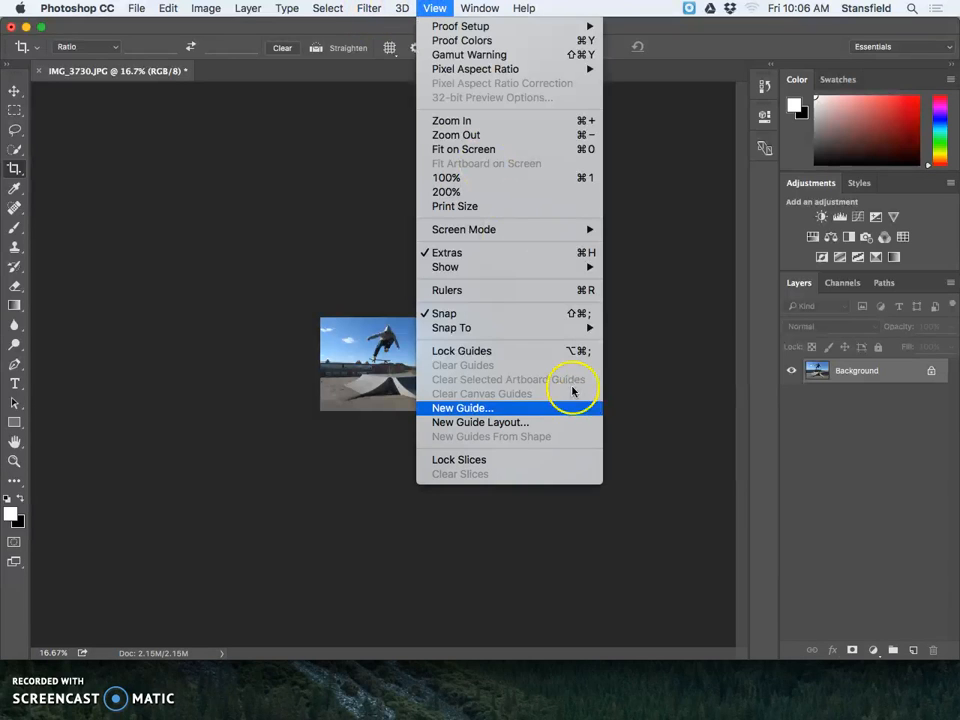